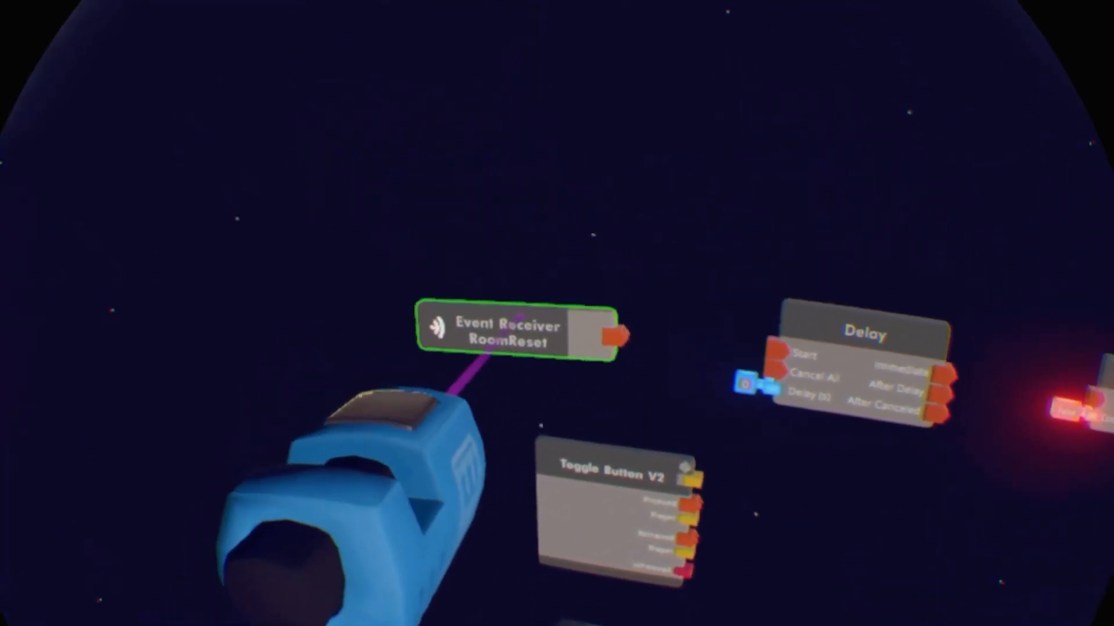
Set the Impulse Add chip's Max Impulse Added value to 10 in its configuration
left_click(515, 334)
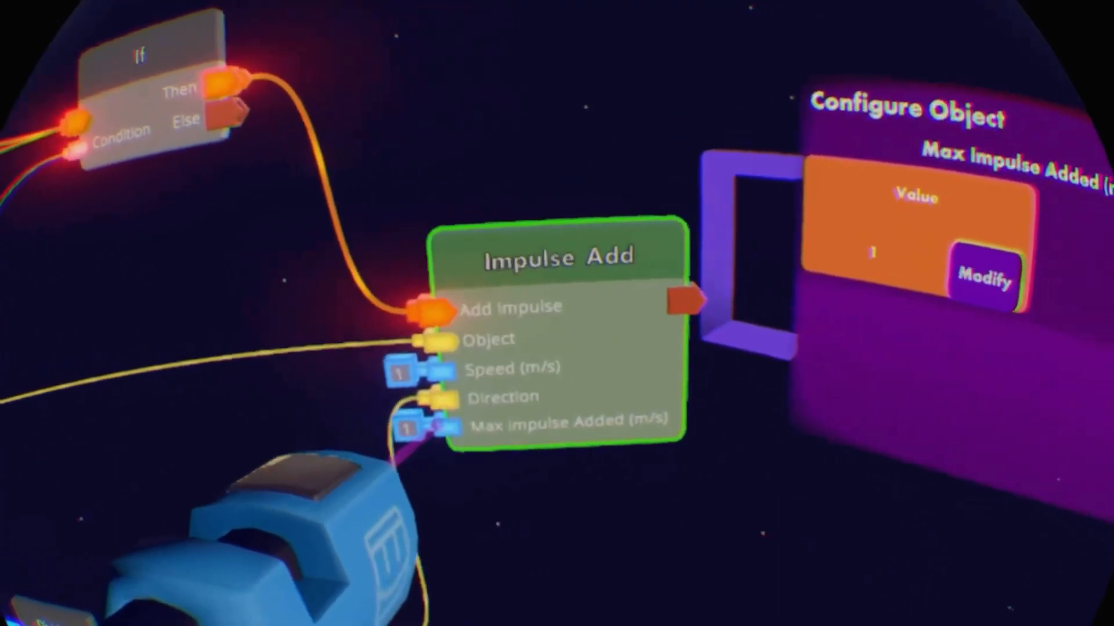
left_click(986, 276)
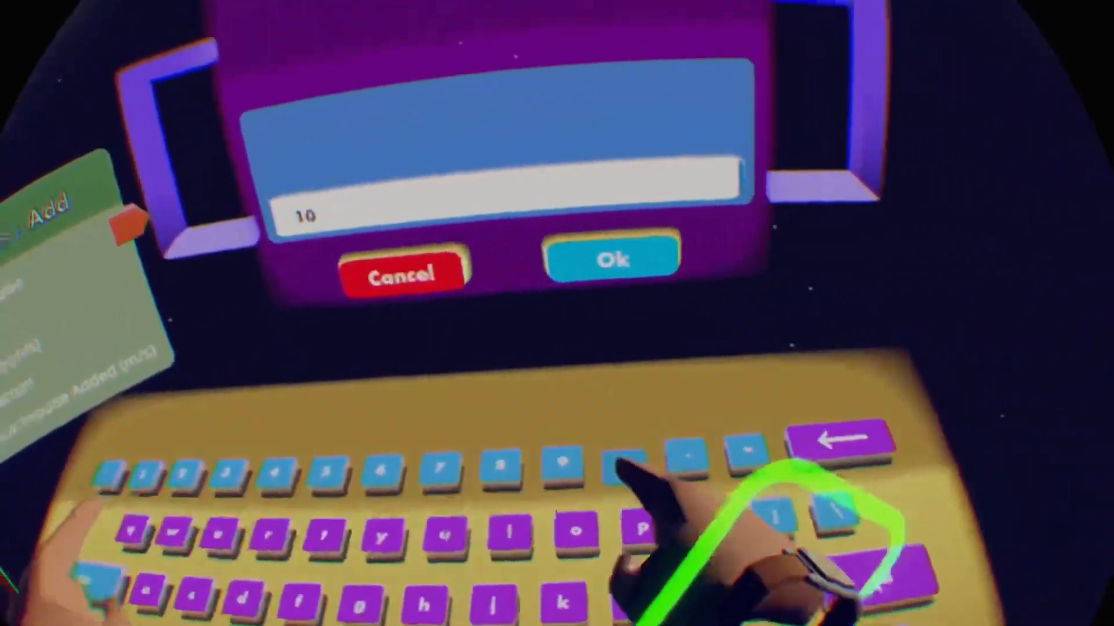
left_click(612, 258)
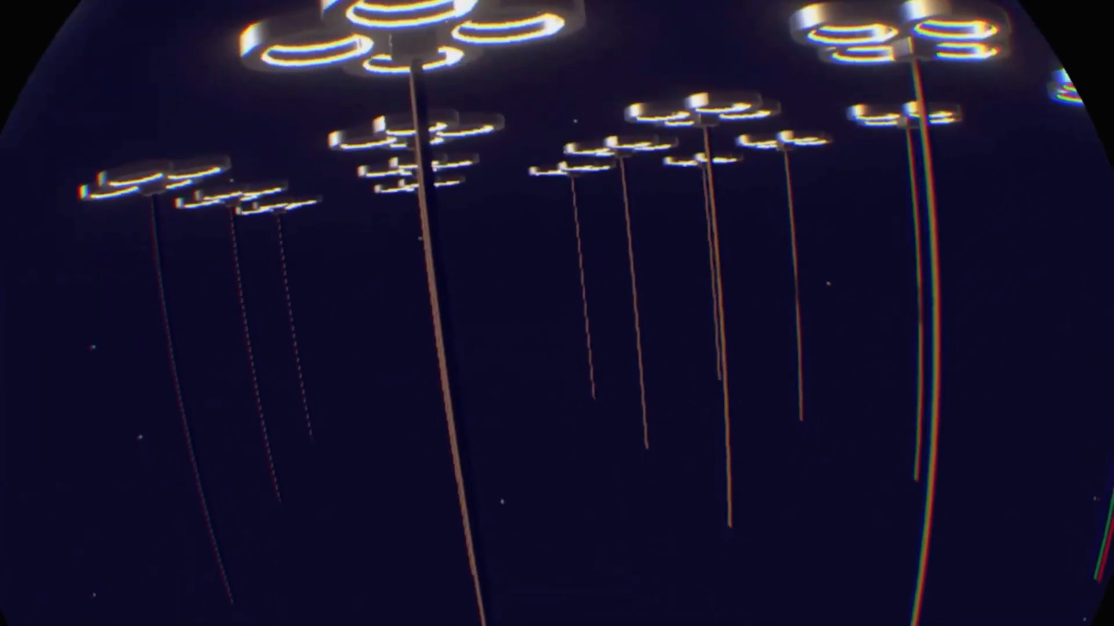